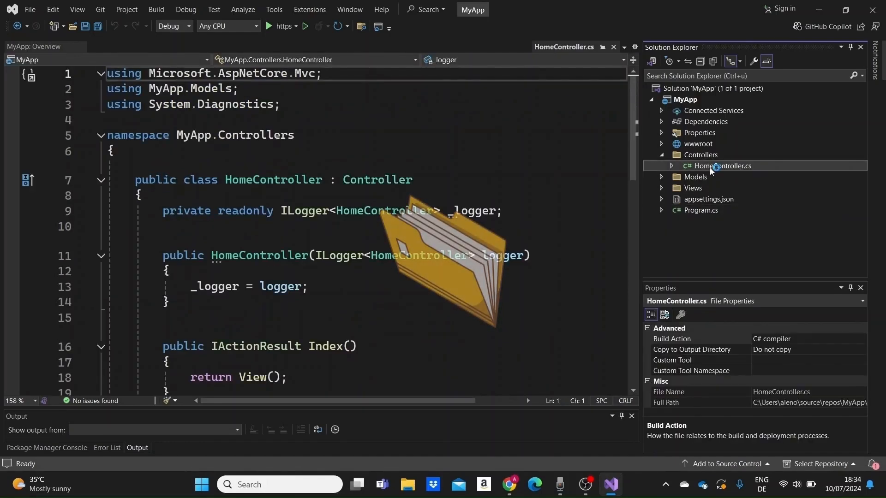
- Browse ErrorViewModel.cs, _ViewImports.cshtml and the Shared views folder of MyApp in Solution Explorer
{"action": "scroll", "scroll_direction": "down", "scroll_amount": 3}
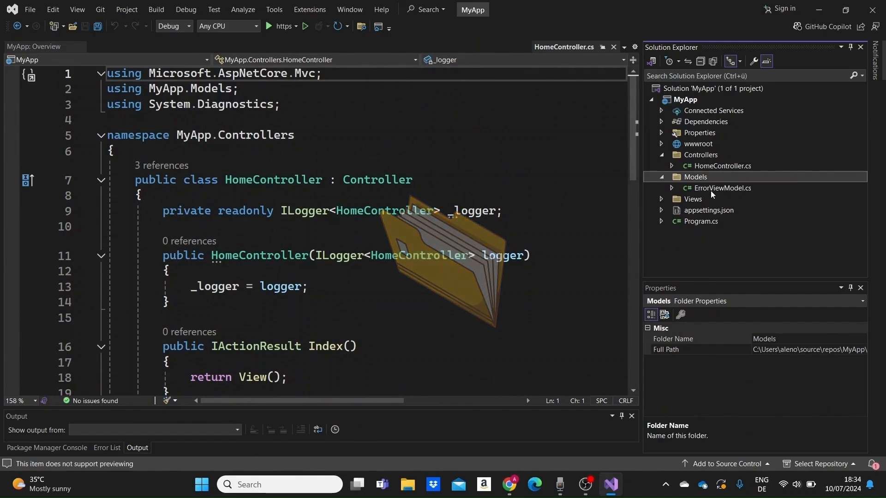
{"action": "double_click", "coordinate": [724, 187]}
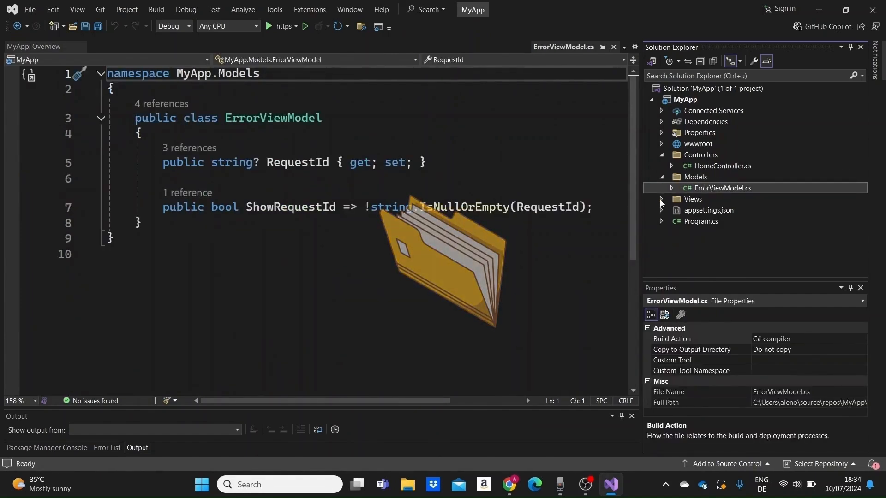
{"action": "left_click", "coordinate": [661, 199]}
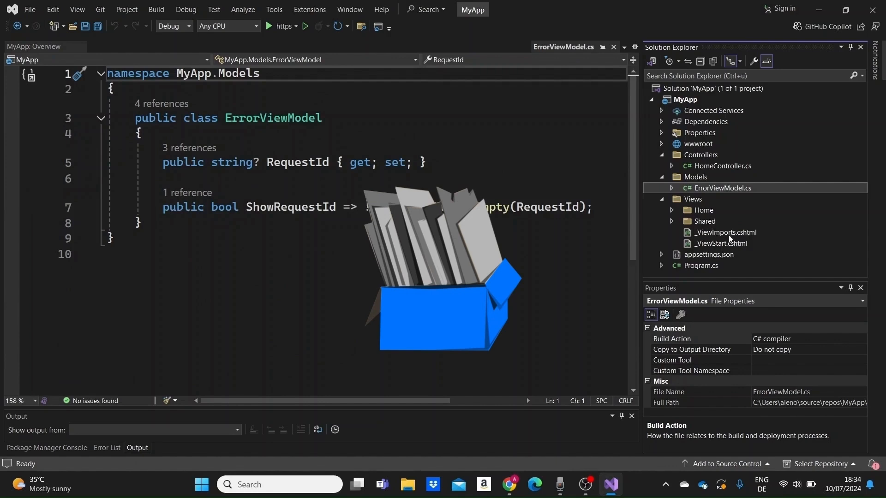
{"action": "double_click", "coordinate": [726, 233]}
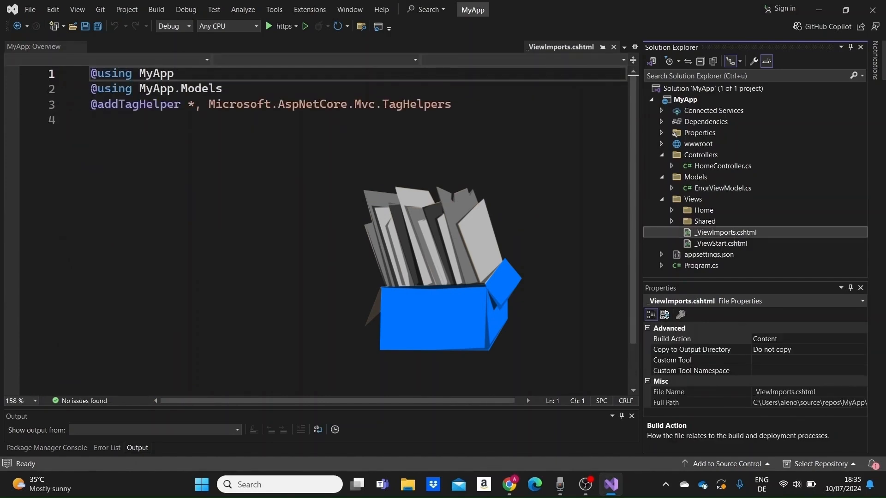
{"action": "double_click", "coordinate": [720, 243]}
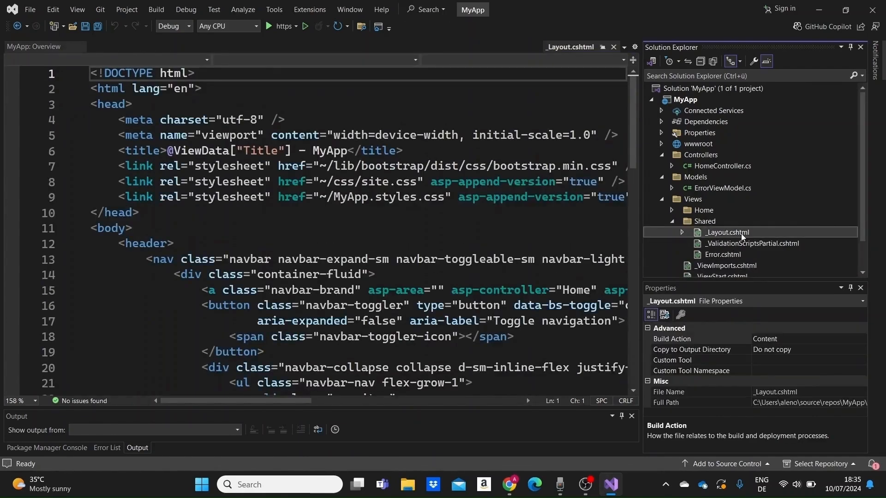
{"action": "left_click", "coordinate": [750, 242]}
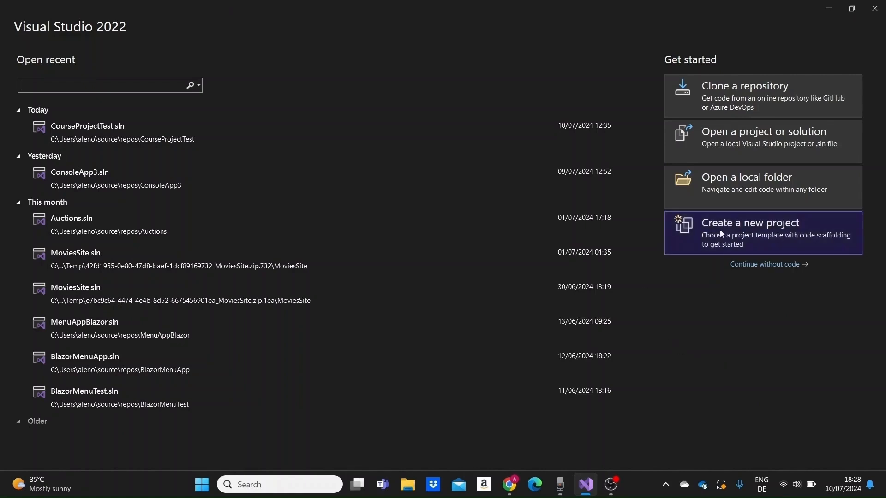
- Start a new project and filter the templates by 'mvc' to find ASP.NET Core Web App (Model-View-Controller)
{"action": "left_click", "coordinate": [763, 232]}
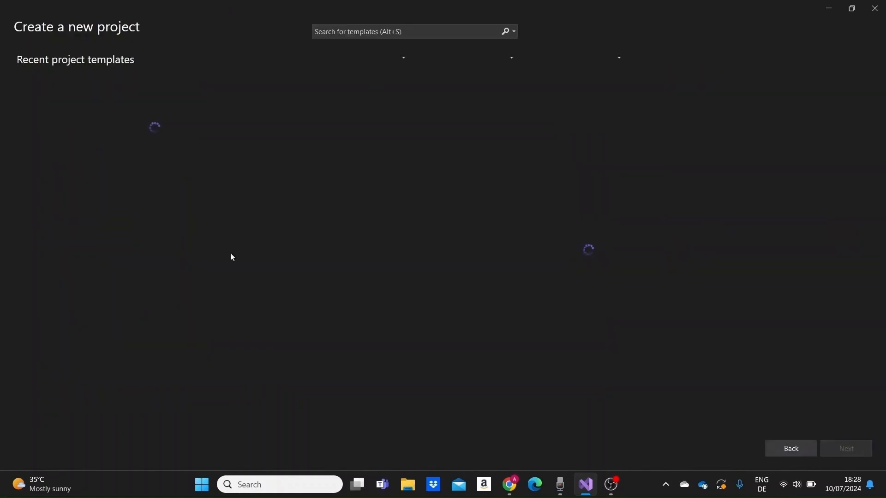
{"action": "left_click", "coordinate": [407, 32]}
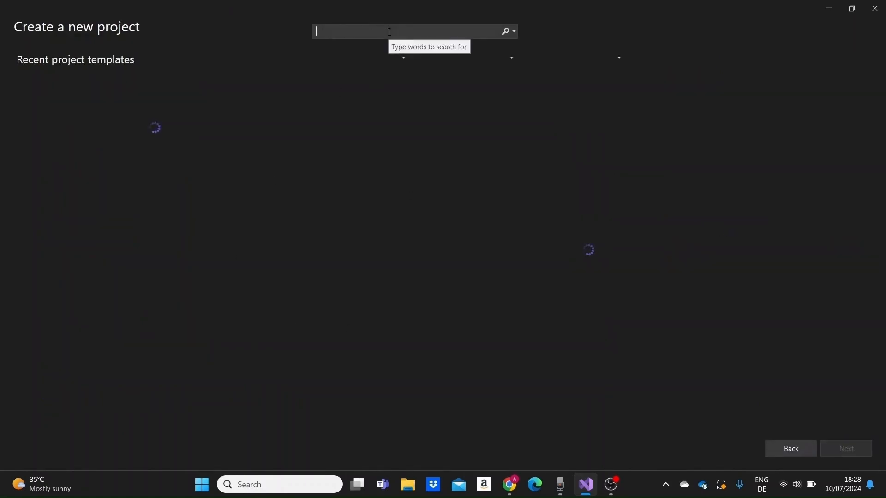
{"action": "type", "text": "mvc"}
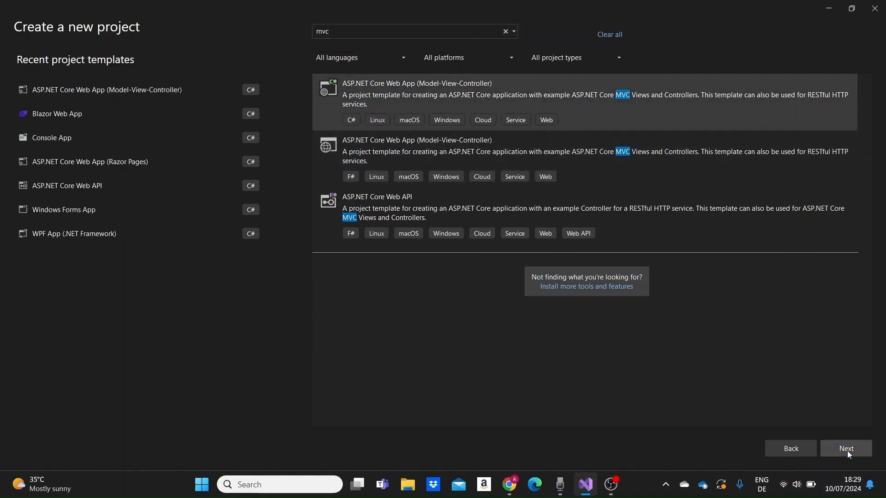
- Proceed with the MVC template and name the project and solution MyApp
{"action": "left_click", "coordinate": [846, 448]}
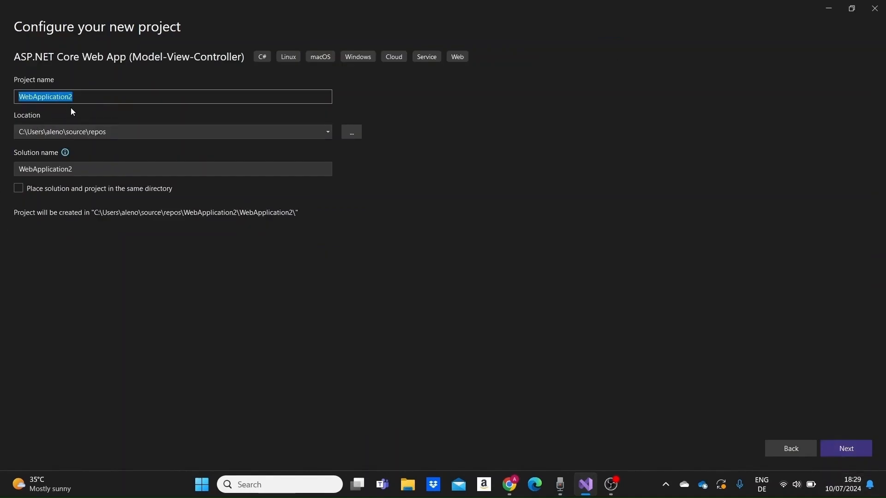
{"action": "type", "text": "My"}
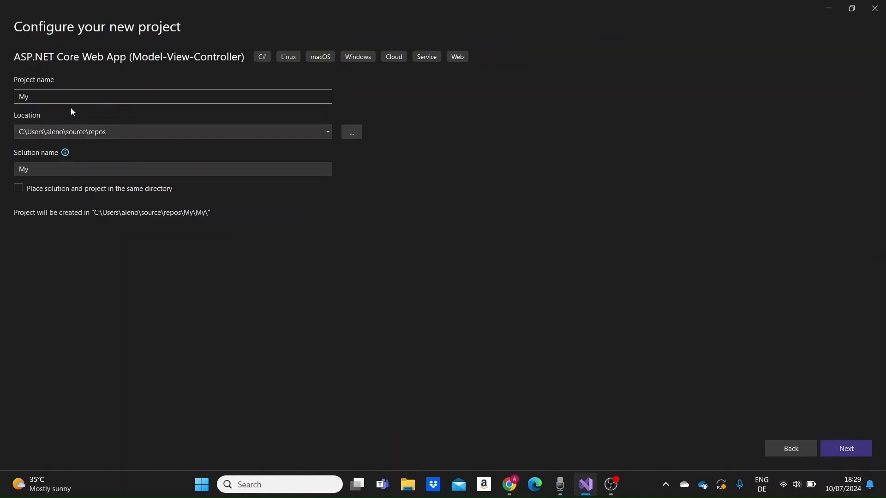
{"action": "type", "text": "App"}
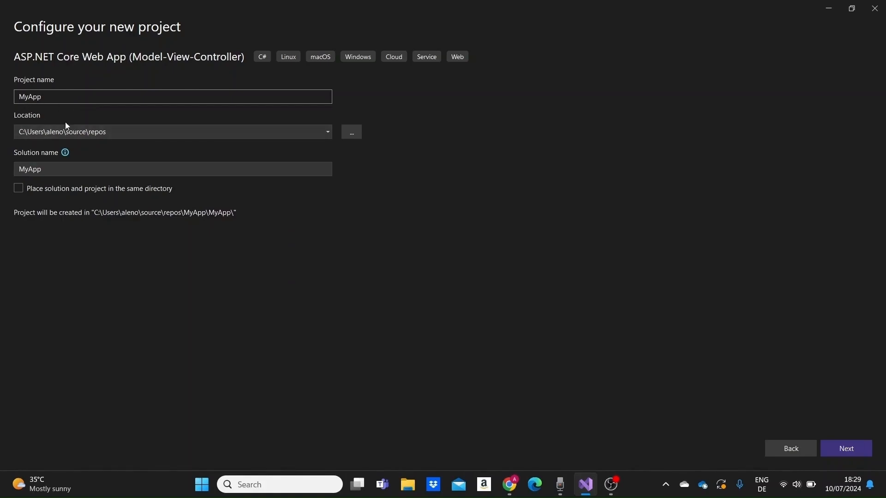
{"action": "mouse_move", "coordinate": [26, 117]}
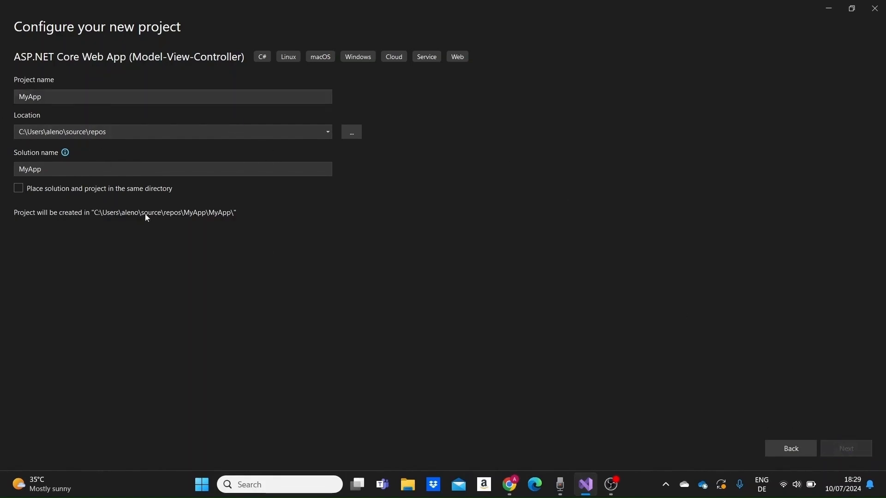
- Target .NET 9.0 (Preview) with Authentication None and HTTPS enabled, then create MyApp
{"action": "left_click", "coordinate": [844, 449]}
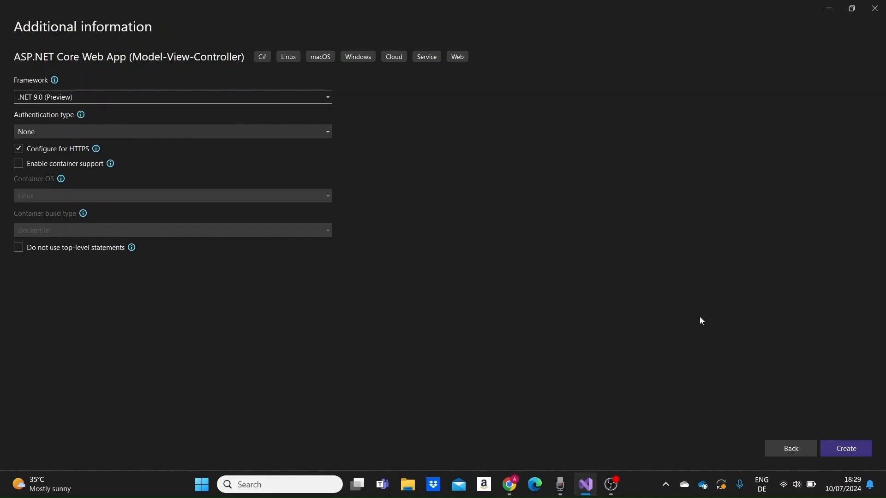
{"action": "left_click", "coordinate": [172, 97]}
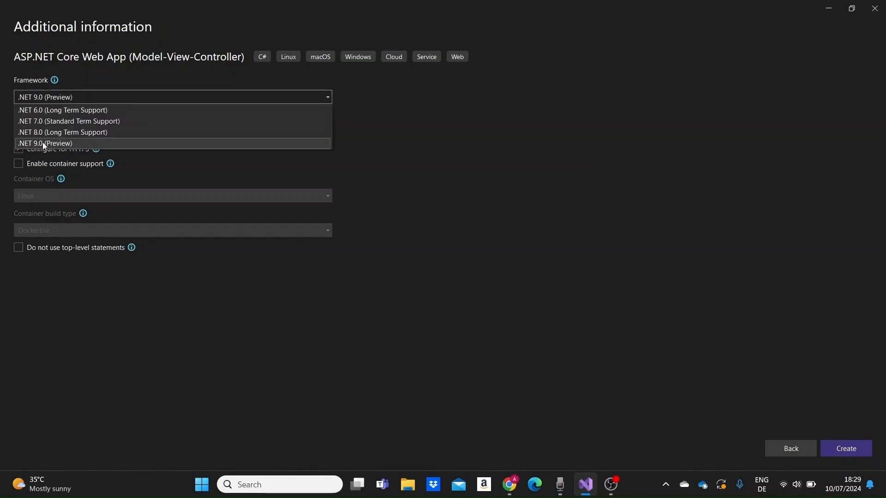
{"action": "left_click", "coordinate": [46, 143]}
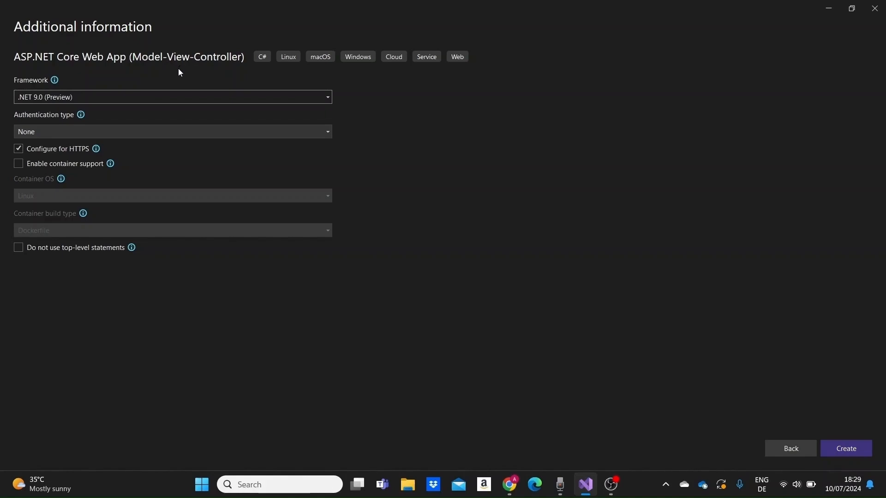
{"action": "mouse_move", "coordinate": [763, 442]}
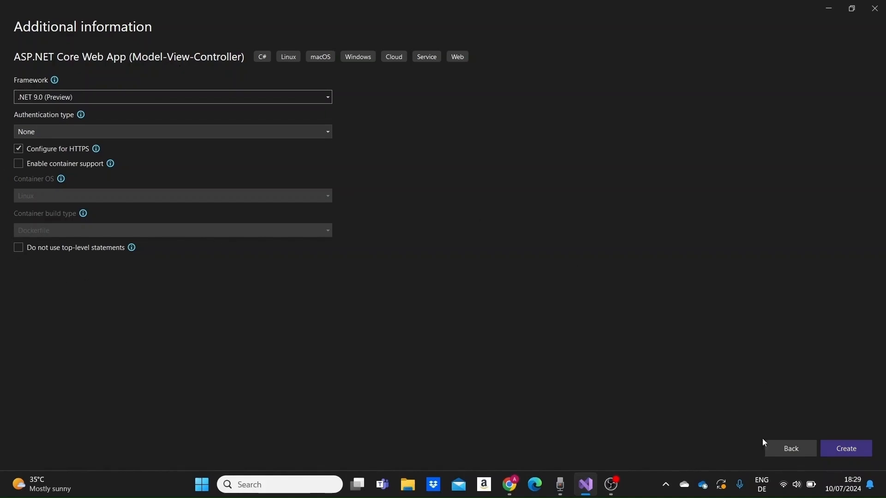
{"action": "left_click", "coordinate": [845, 448]}
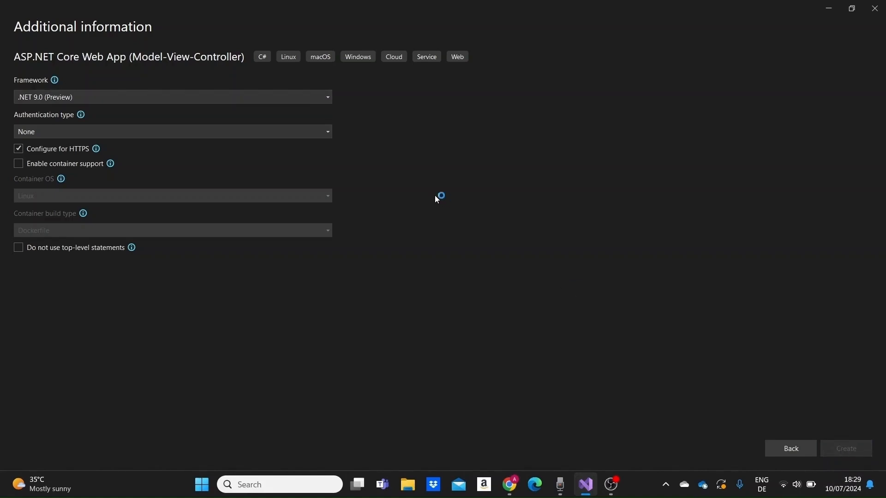
{"action": "left_click", "coordinate": [845, 449]}
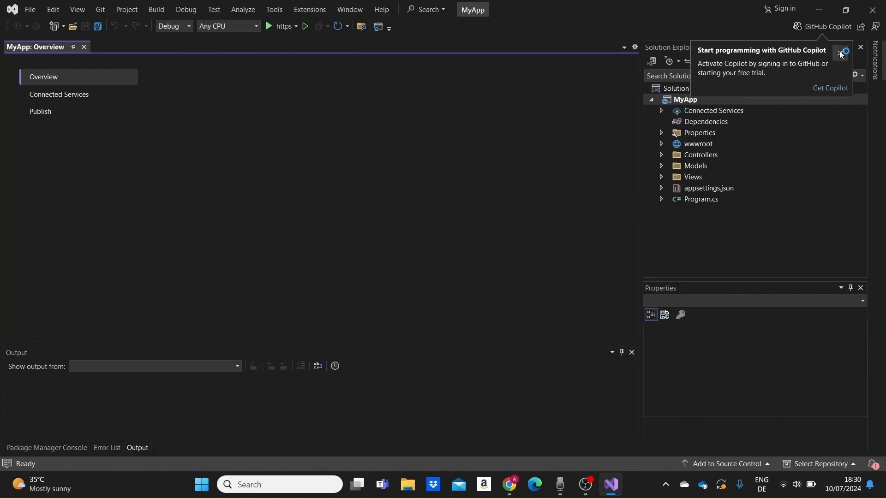
- Dismiss the GitHub Copilot sign-in prompt and select Program.cs in Solution Explorer
{"action": "left_click", "coordinate": [841, 51]}
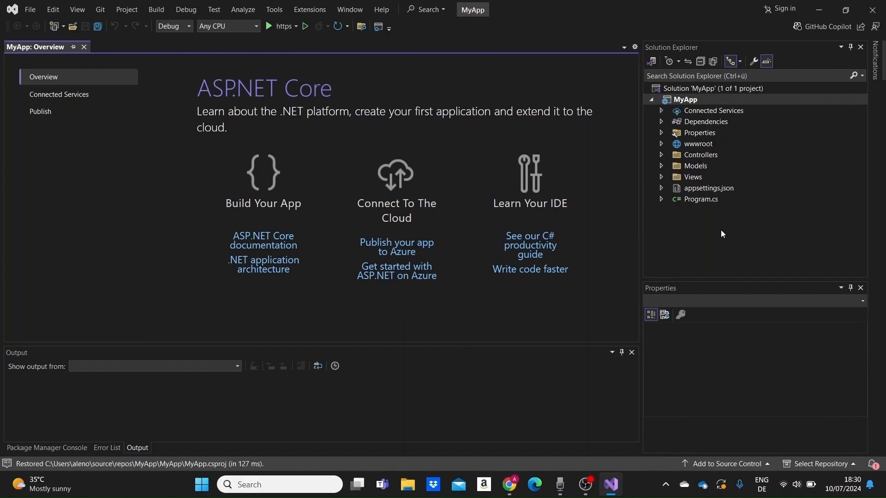
{"action": "mouse_move", "coordinate": [708, 202]}
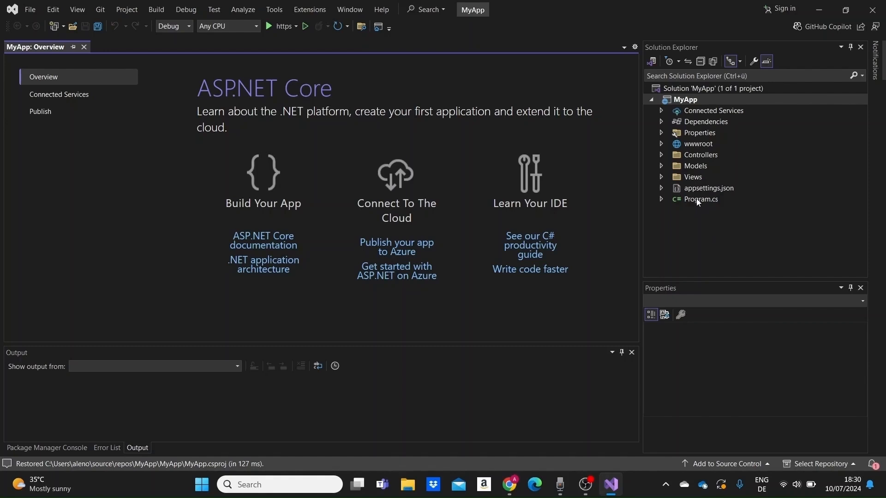
{"action": "left_click", "coordinate": [700, 199]}
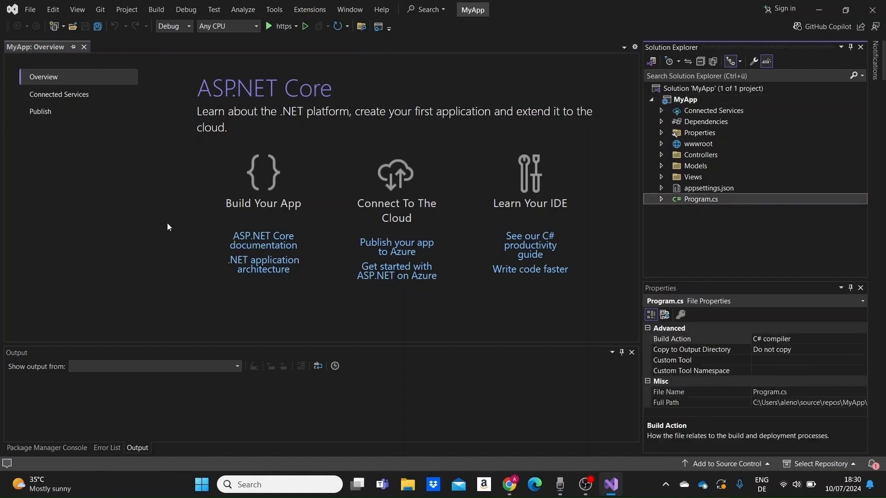
- Open Program.cs and highlight the builder variable and its uses in the startup code
{"action": "double_click", "coordinate": [700, 200]}
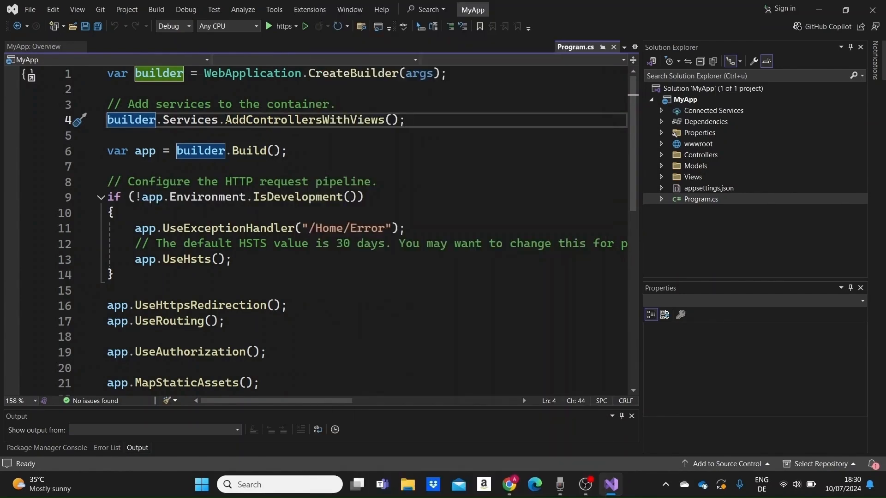
{"action": "double_click", "coordinate": [303, 120]}
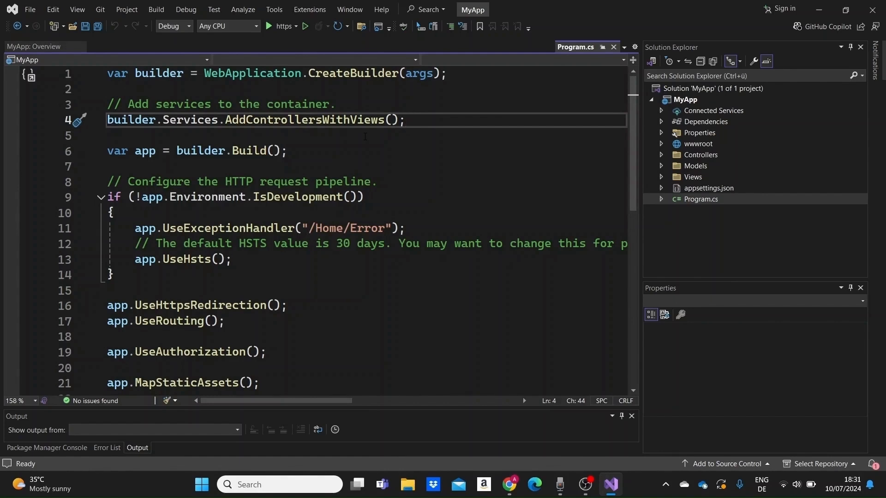
{"action": "mouse_move", "coordinate": [97, 159]}
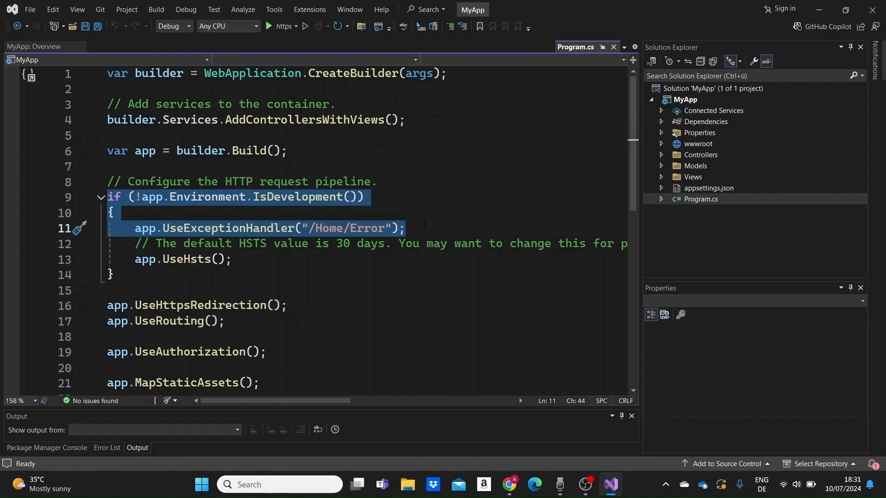
{"action": "left_click_drag", "start_coordinate": [404, 228], "coordinate": [113, 275]}
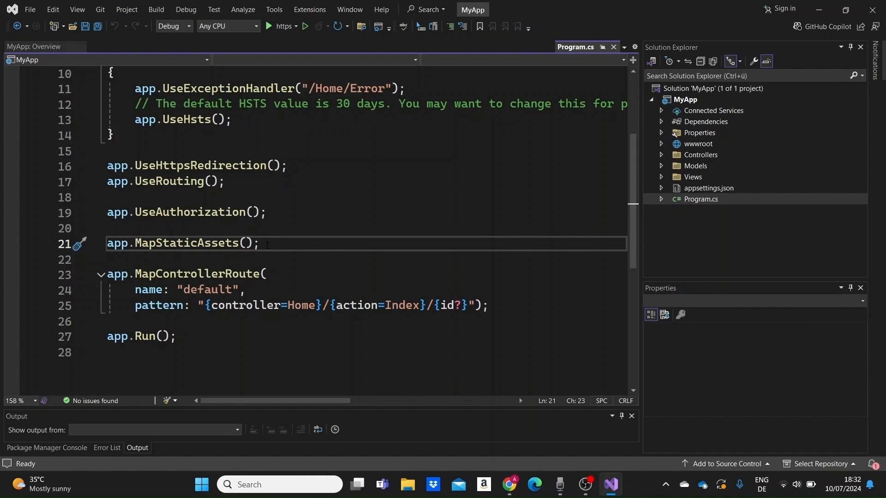
{"action": "mouse_move", "coordinate": [117, 273]}
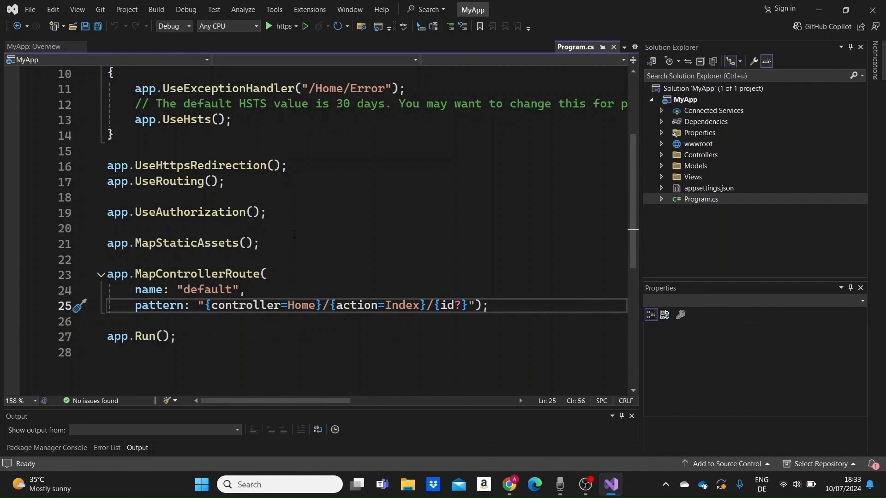
{"action": "left_click", "coordinate": [489, 306]}
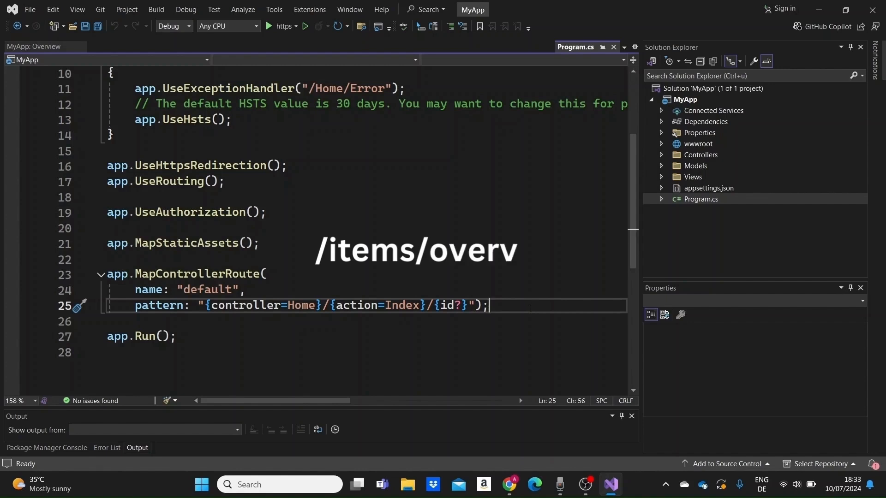
{"action": "type", "text": "iew"}
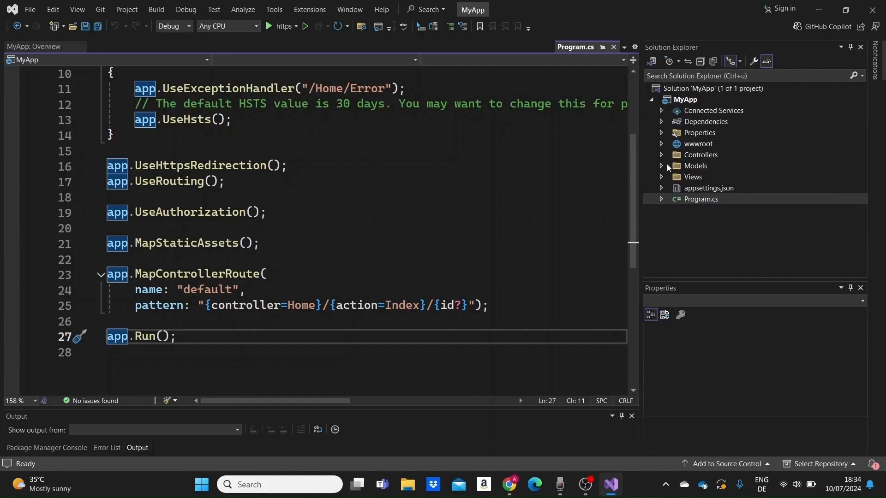
- Expand Controllers and open HomeController.cs to review its logger constructor and Index action
{"action": "left_click", "coordinate": [661, 155]}
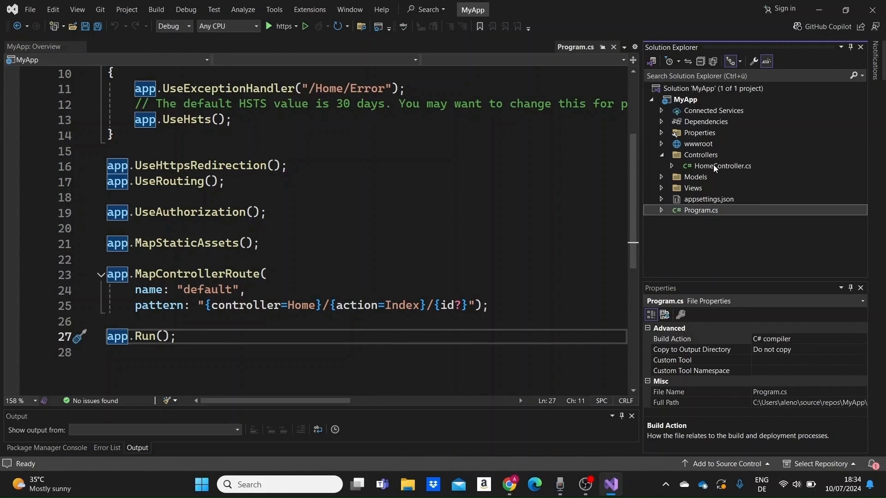
{"action": "left_click", "coordinate": [721, 165]}
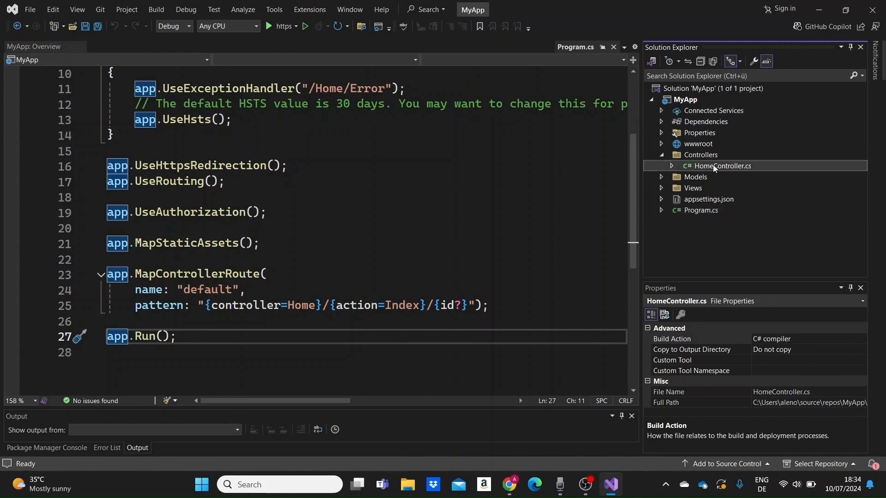
{"action": "double_click", "coordinate": [721, 165]}
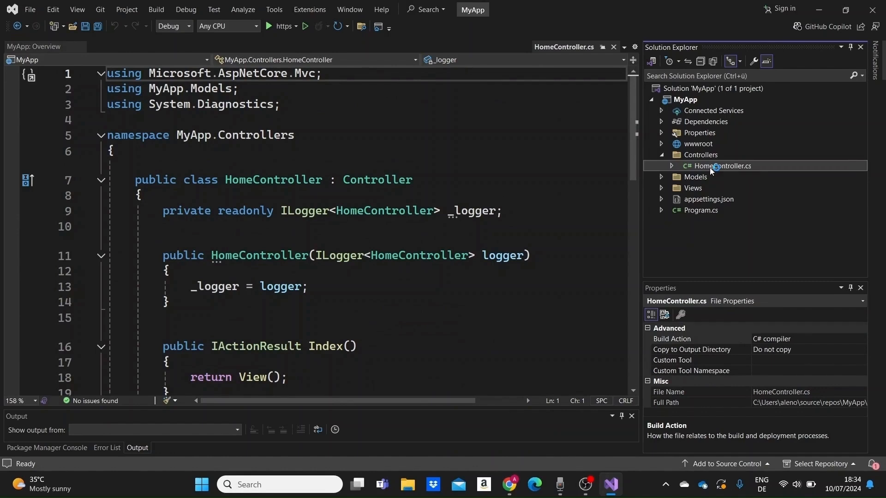
{"action": "scroll", "scroll_direction": "down", "scroll_amount": 3}
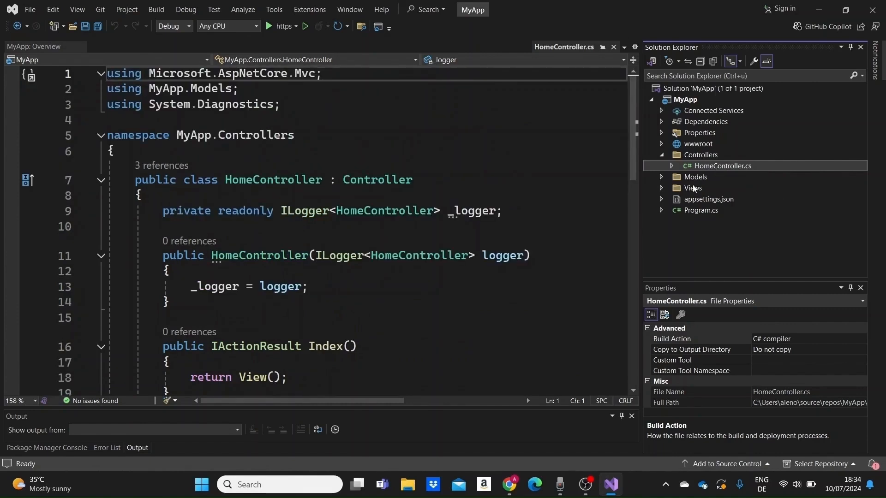
- Expand Models and open ErrorViewModel.cs showing RequestId and ShowRequestId
{"action": "left_click", "coordinate": [696, 177]}
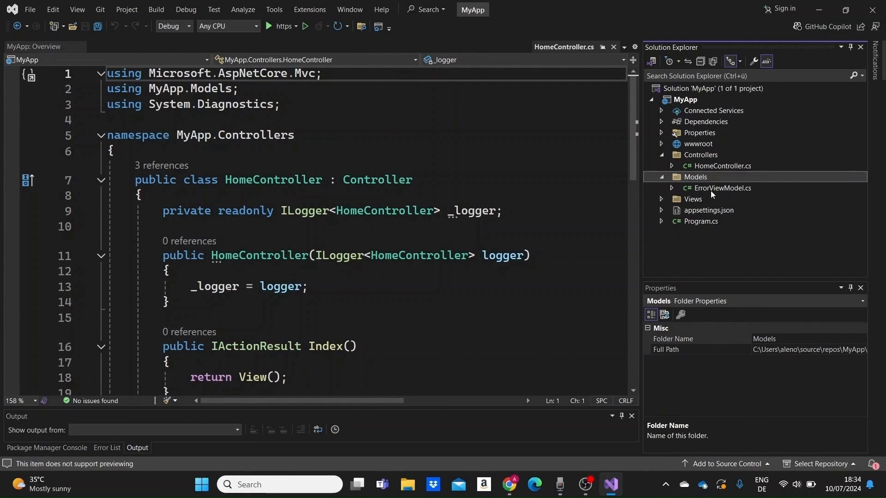
{"action": "double_click", "coordinate": [725, 188]}
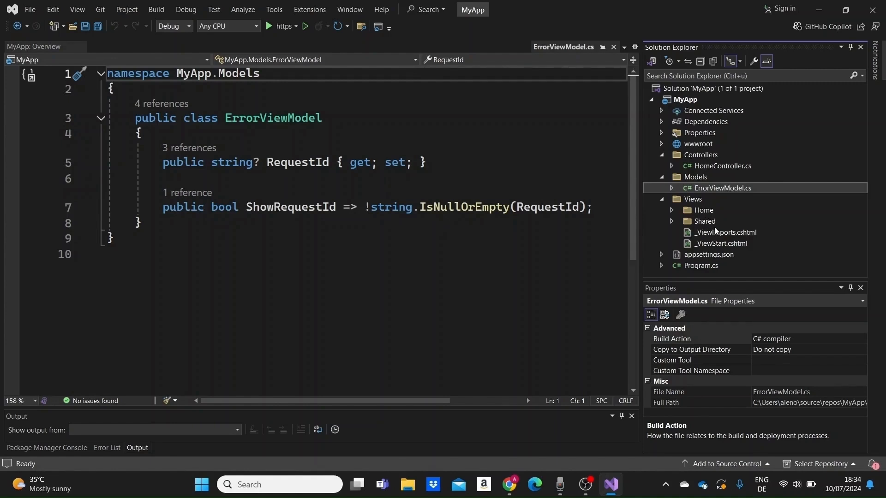
- Open _ViewImports.cshtml, then preview _ViewStart.cshtml which sets Layout to "_Layout"
{"action": "left_click", "coordinate": [727, 232]}
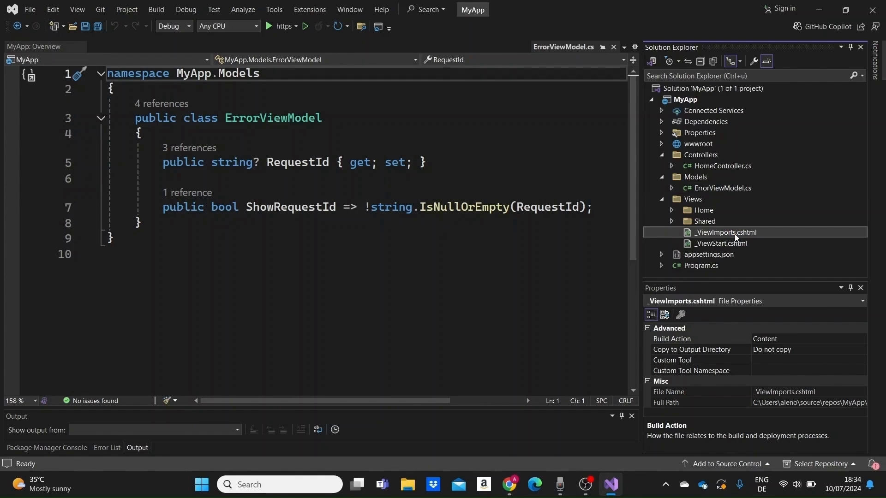
{"action": "double_click", "coordinate": [725, 233]}
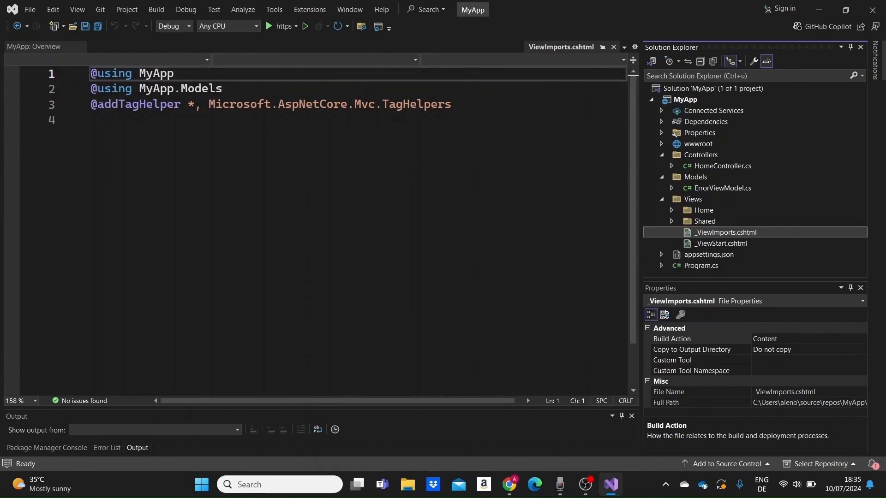
{"action": "left_click", "coordinate": [721, 244]}
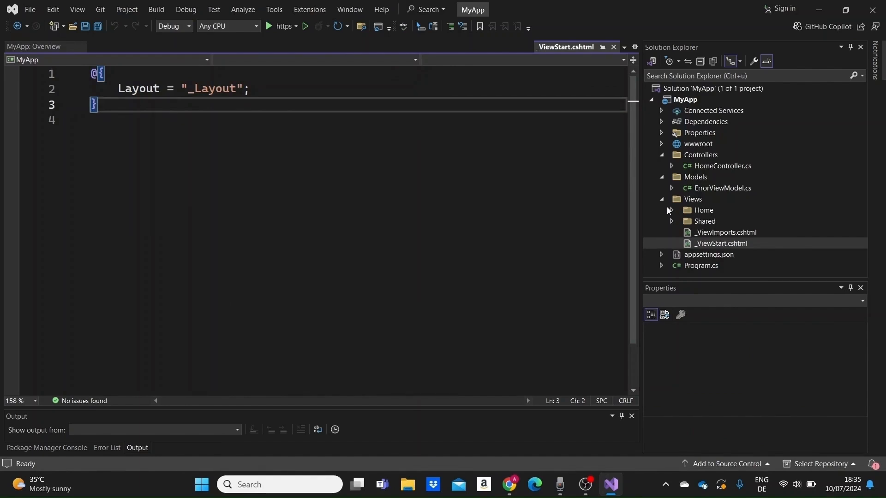
- Open _Layout, _ValidationScriptsPartial and Privacy views from Shared and Home, then expand wwwroot
{"action": "left_click", "coordinate": [704, 221]}
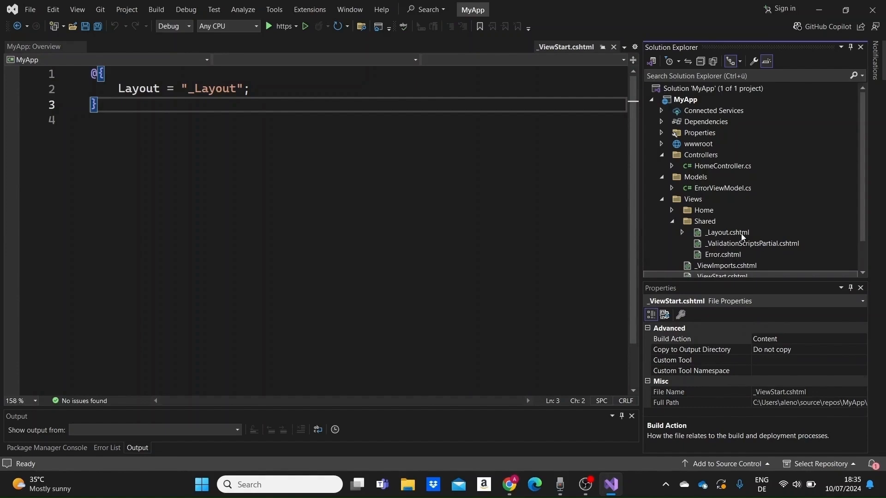
{"action": "double_click", "coordinate": [726, 233]}
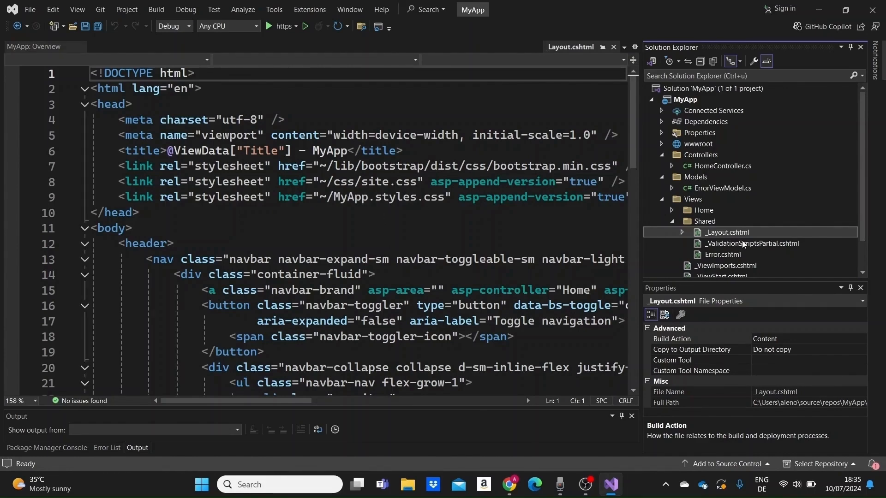
{"action": "double_click", "coordinate": [750, 243]}
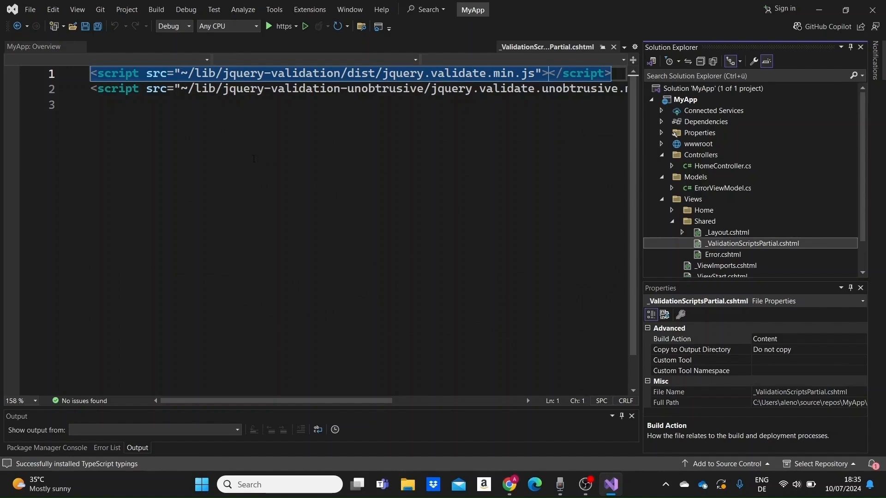
{"action": "mouse_move", "coordinate": [653, 221]}
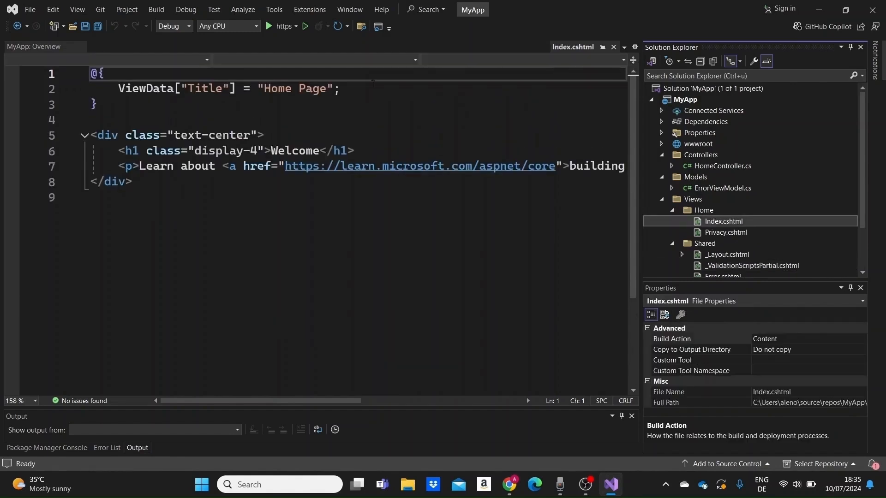
{"action": "mouse_move", "coordinate": [740, 236]}
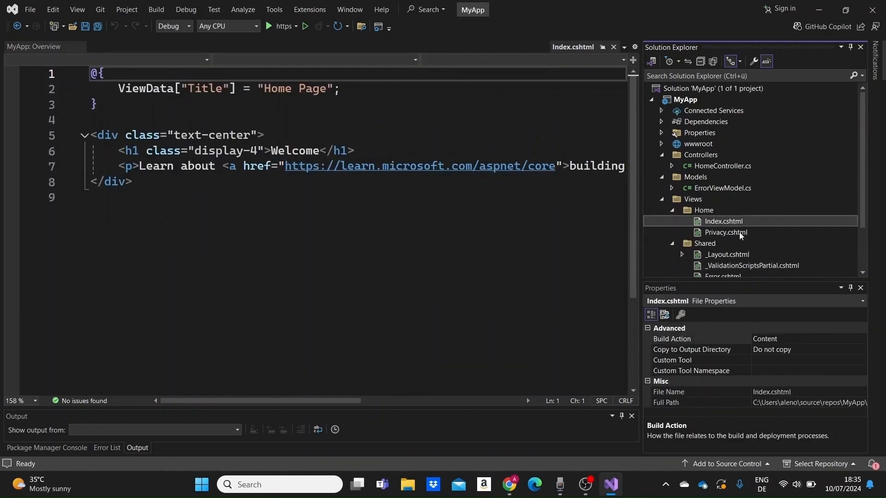
{"action": "double_click", "coordinate": [725, 233]}
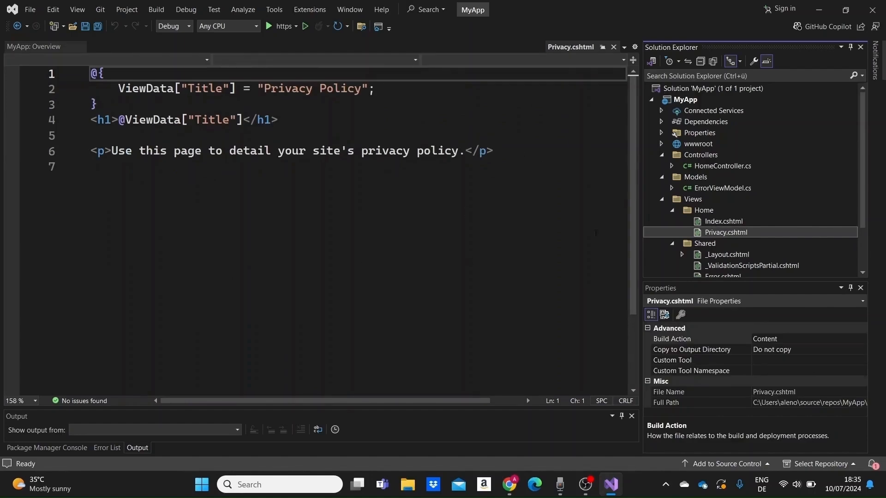
{"action": "mouse_move", "coordinate": [774, 232]}
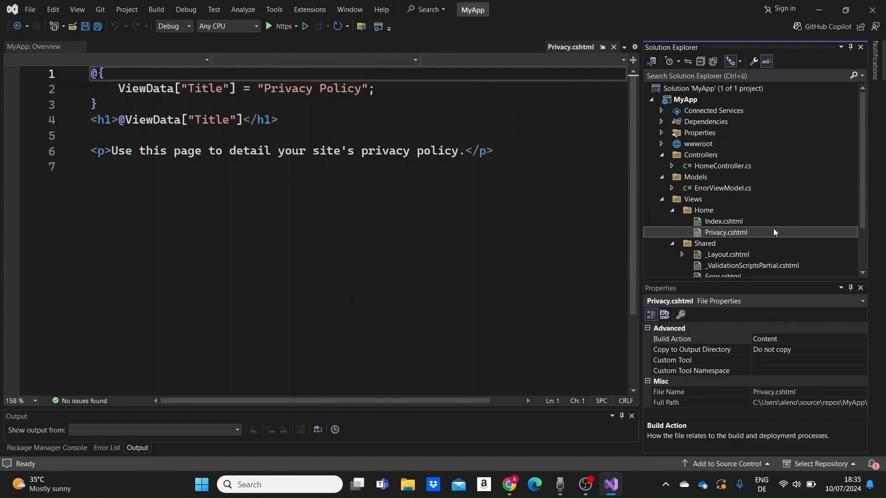
{"action": "left_click", "coordinate": [661, 144]}
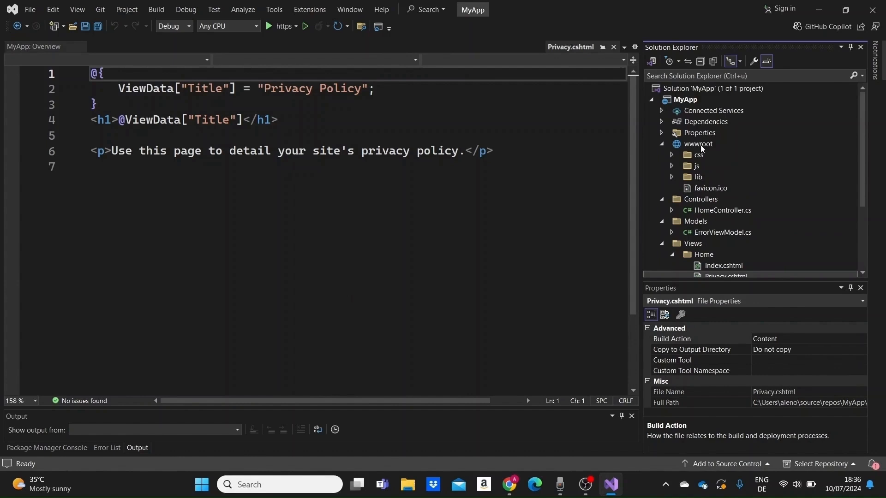
- Expand wwwroot's css and js folders and bring site.css up in the editor
{"action": "left_click", "coordinate": [671, 155]}
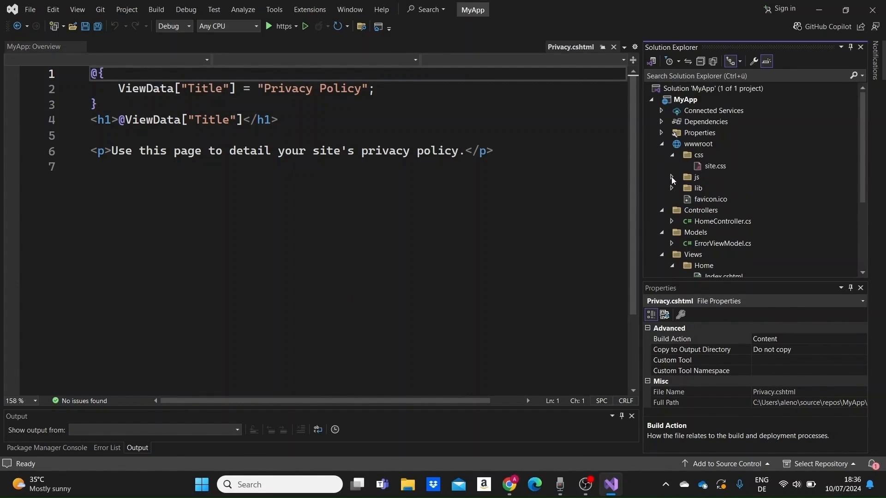
{"action": "left_click", "coordinate": [697, 177]}
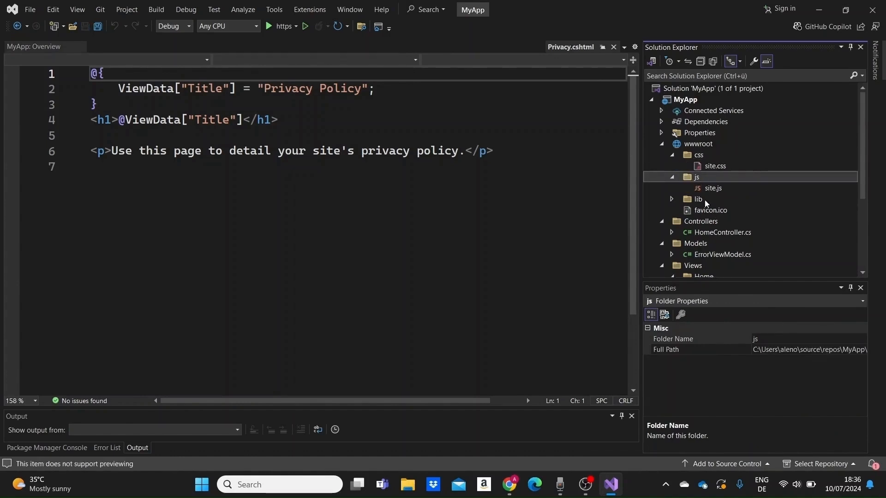
{"action": "left_click", "coordinate": [710, 209]}
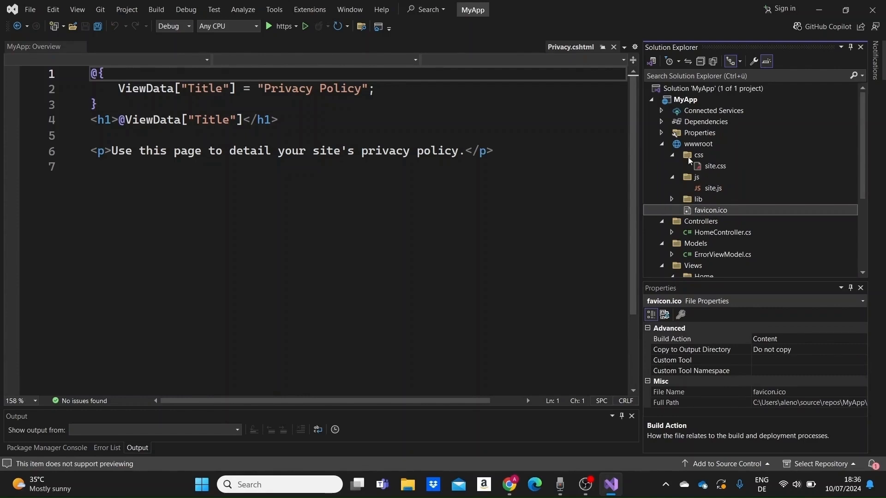
{"action": "mouse_move", "coordinate": [716, 171]}
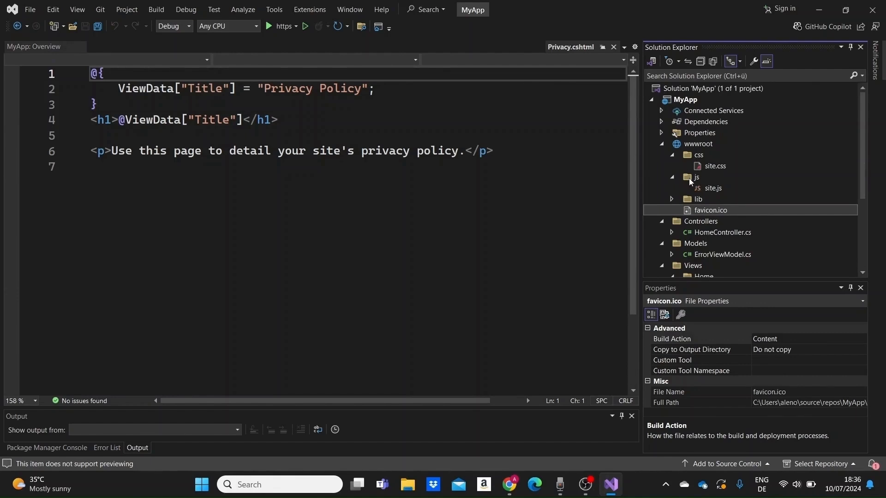
{"action": "mouse_move", "coordinate": [708, 164]}
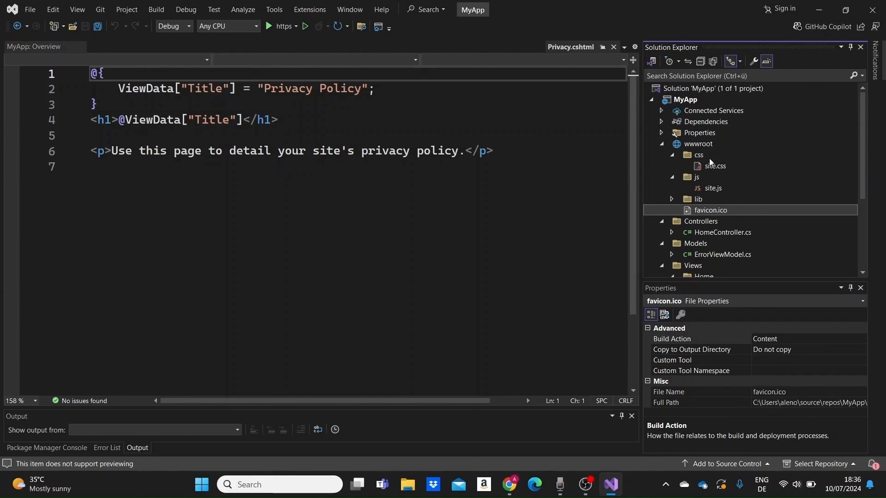
{"action": "double_click", "coordinate": [713, 187]}
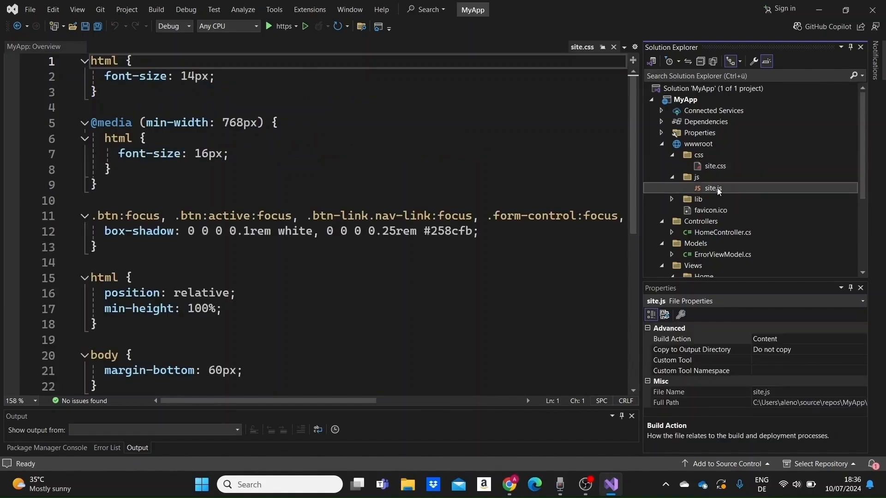
{"action": "double_click", "coordinate": [713, 188]}
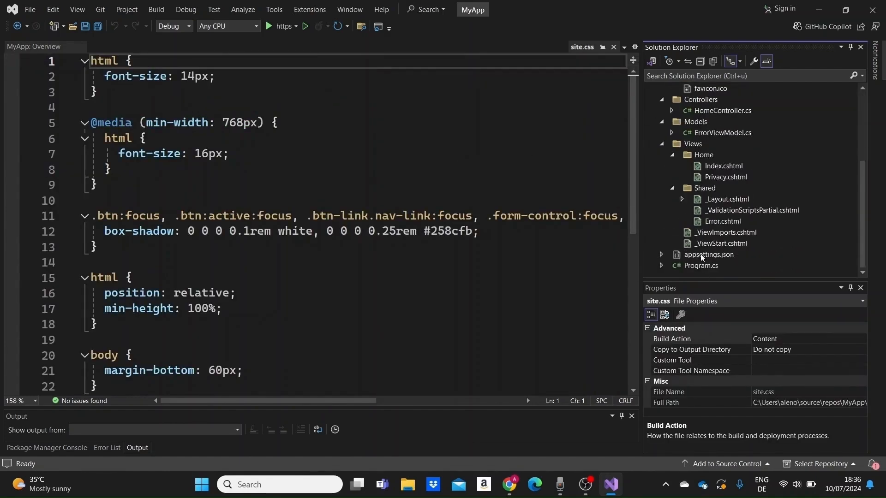
- Bring appsettings.json up in the editor and expand Properties to show launchSettings.json
{"action": "double_click", "coordinate": [708, 254]}
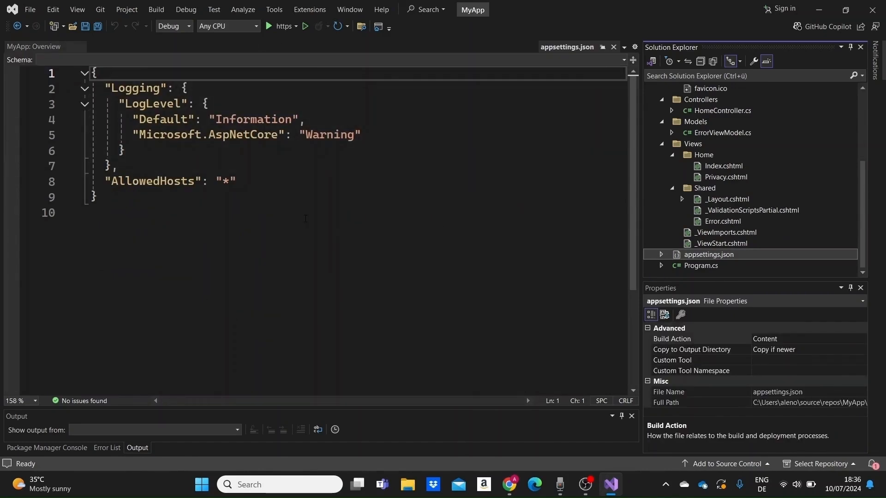
{"action": "mouse_move", "coordinate": [513, 313]}
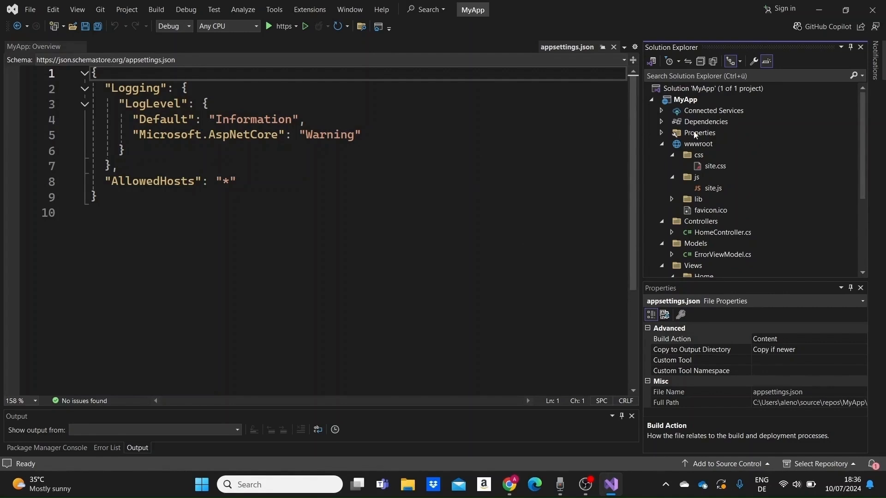
{"action": "left_click", "coordinate": [698, 132]}
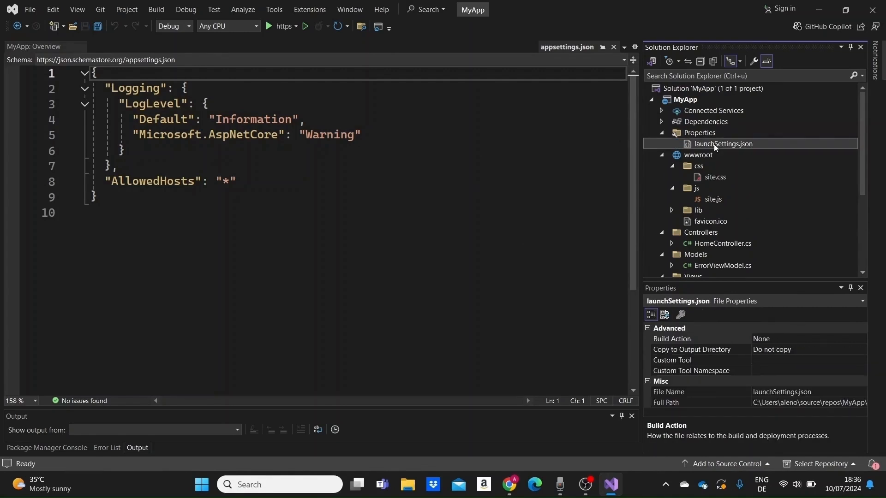